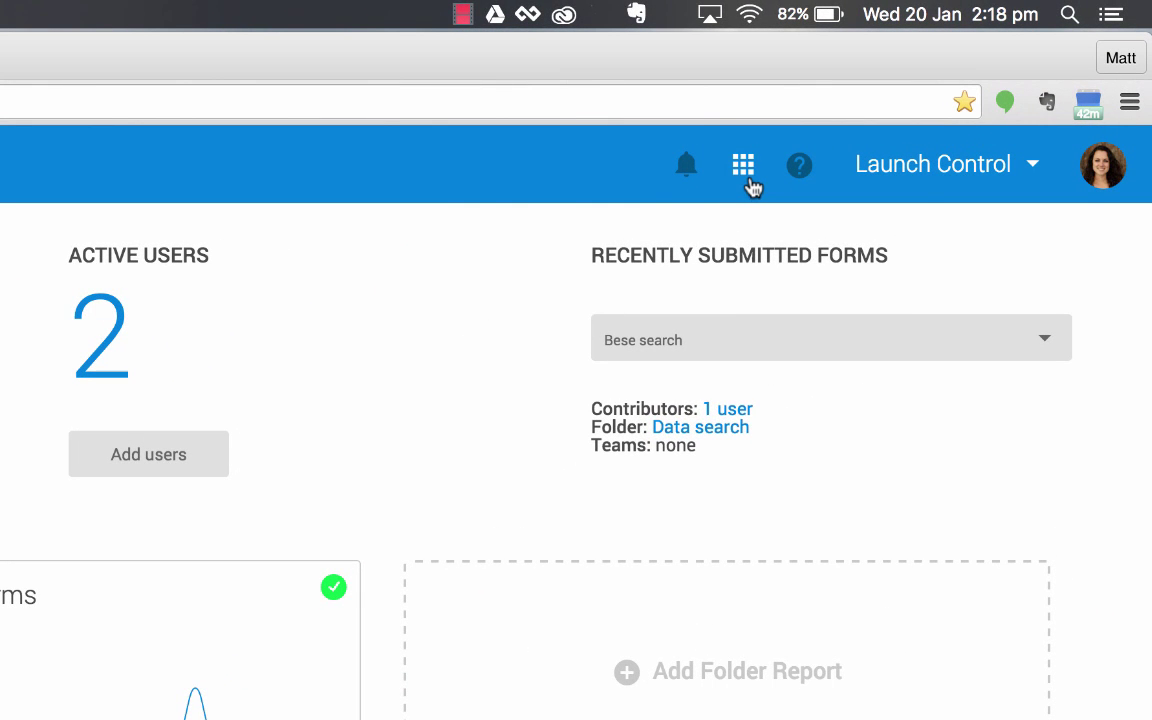
Step: Open the Market from the installed apps panel and browse connectable apps
click(742, 164)
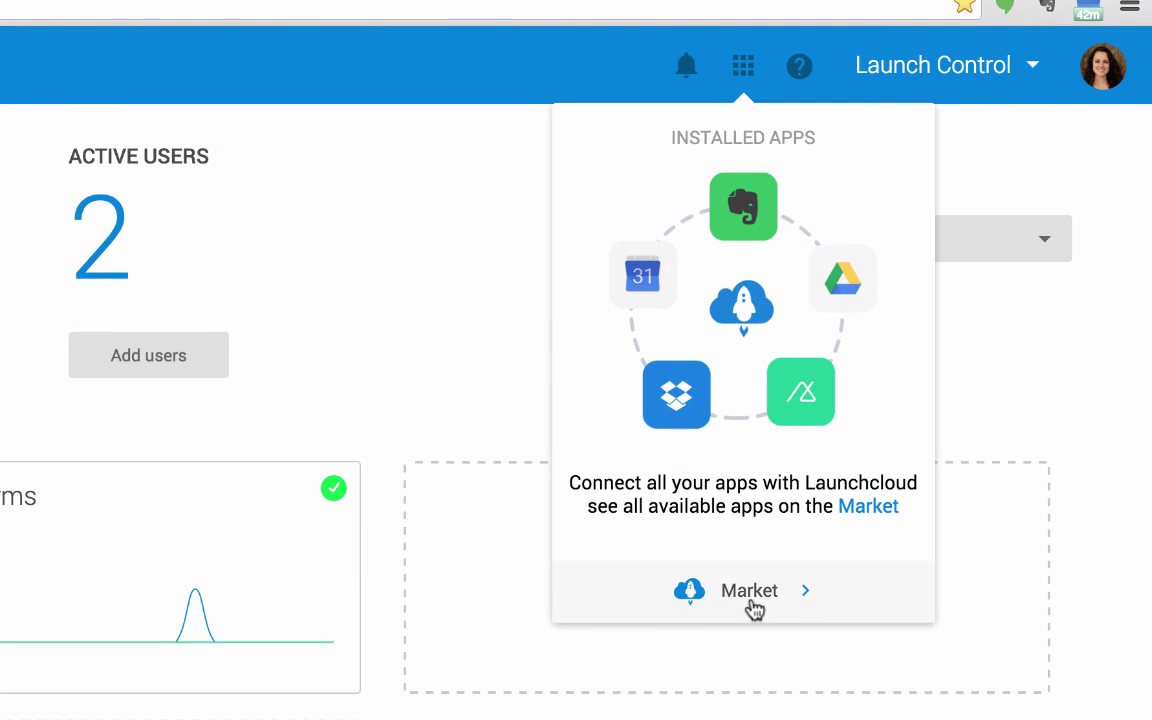
click(749, 590)
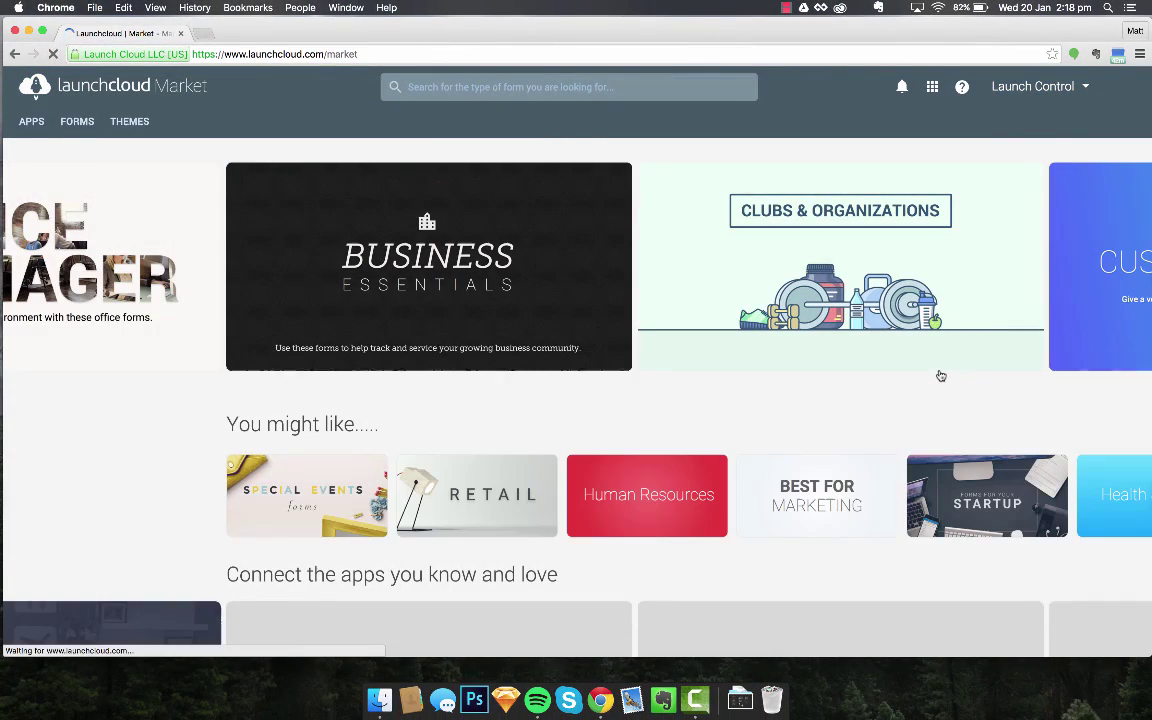
scroll(down, 3)
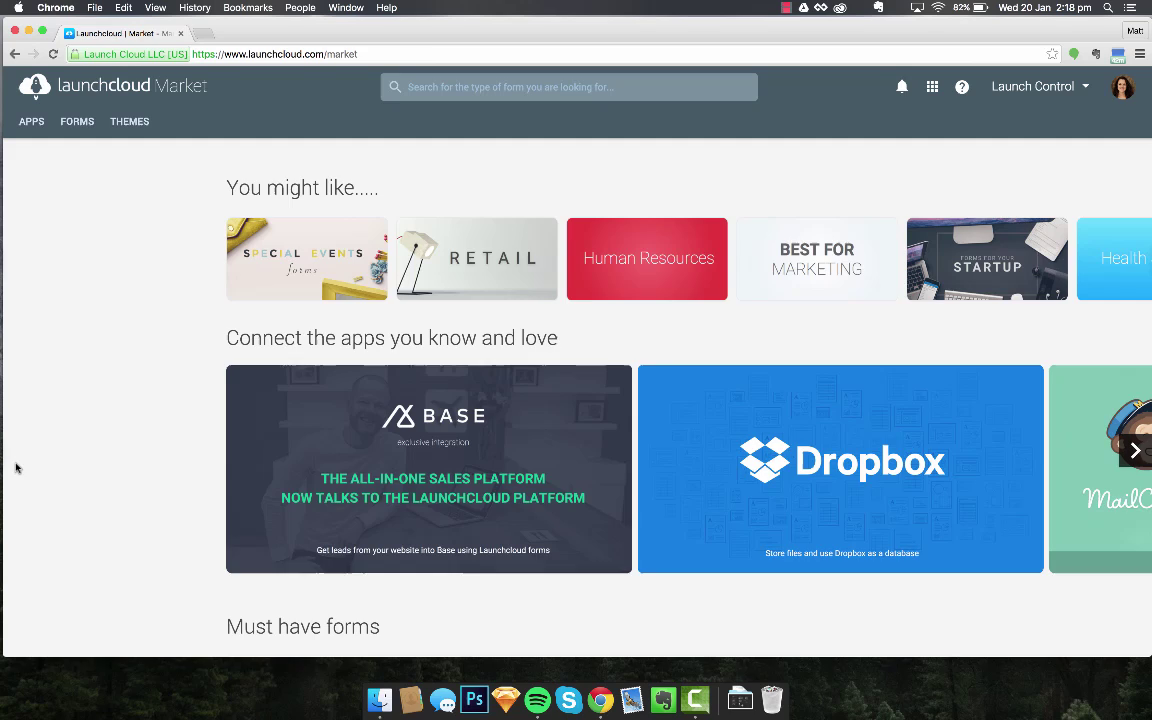
Step: Open the Base card and review the Base CRM app page
click(428, 468)
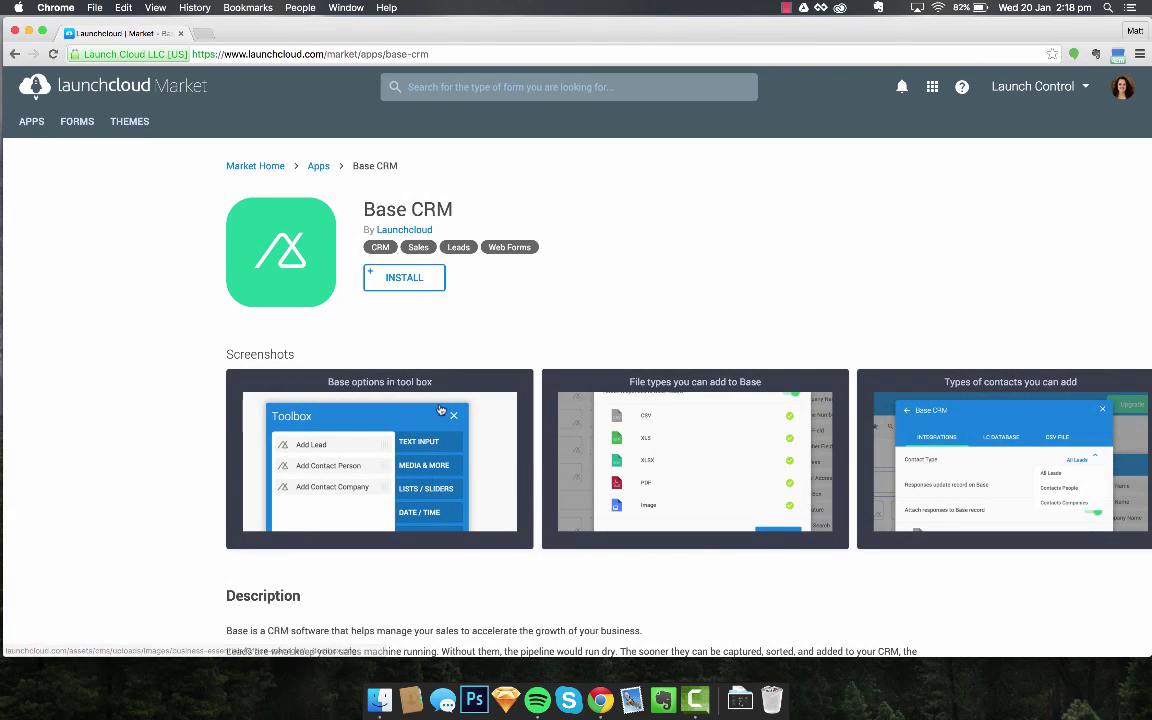
scroll(down, 3)
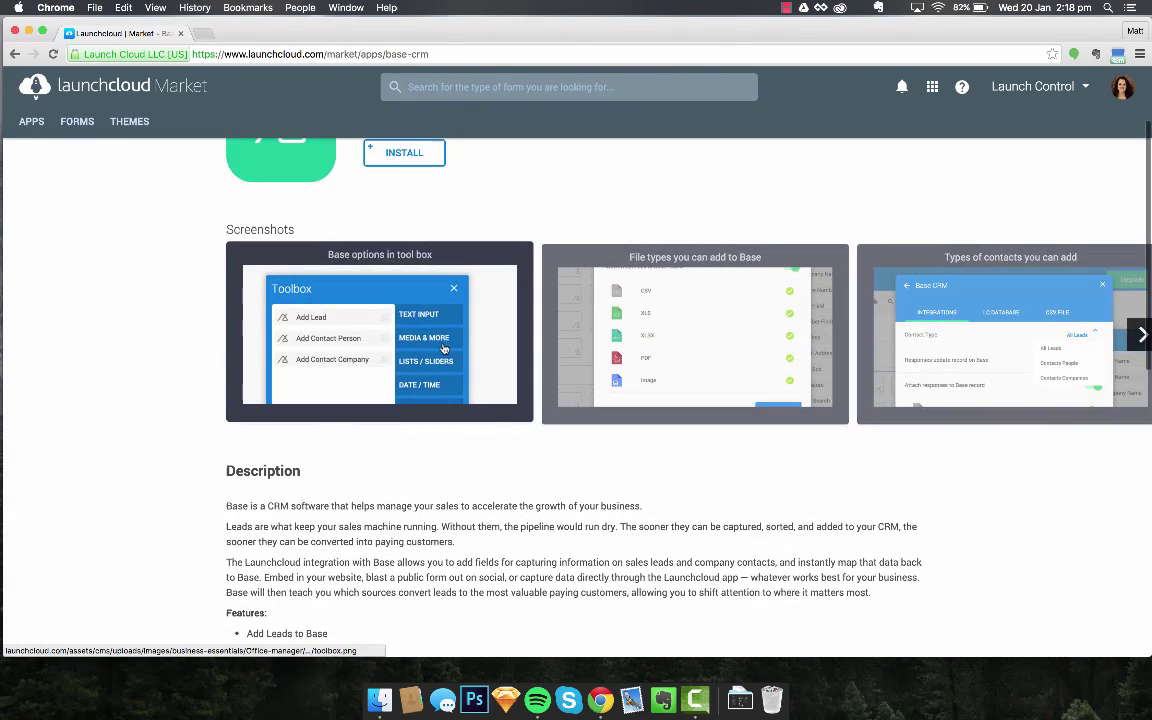
scroll(up, 3)
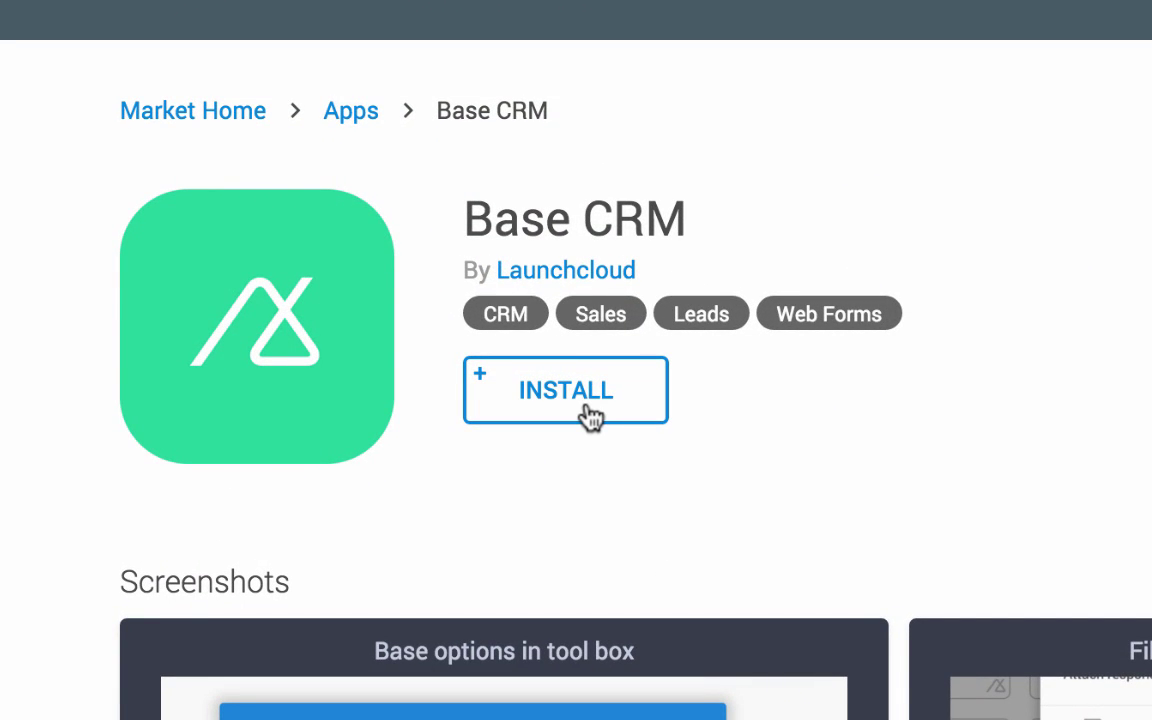
click(565, 390)
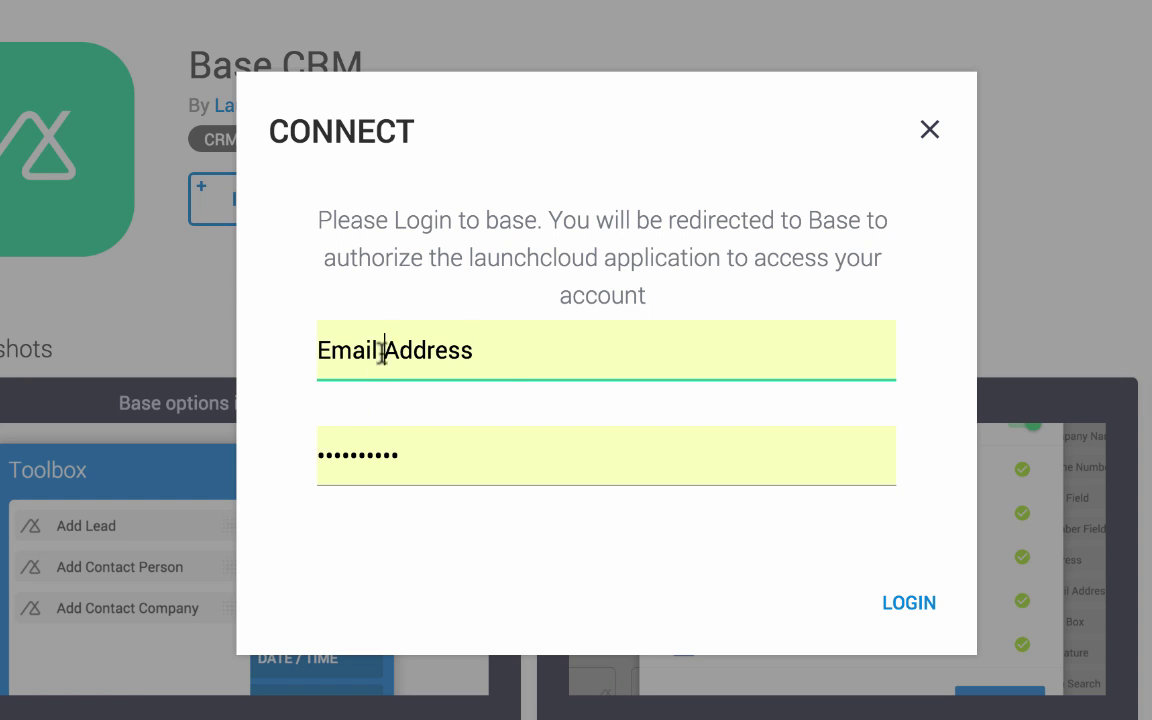
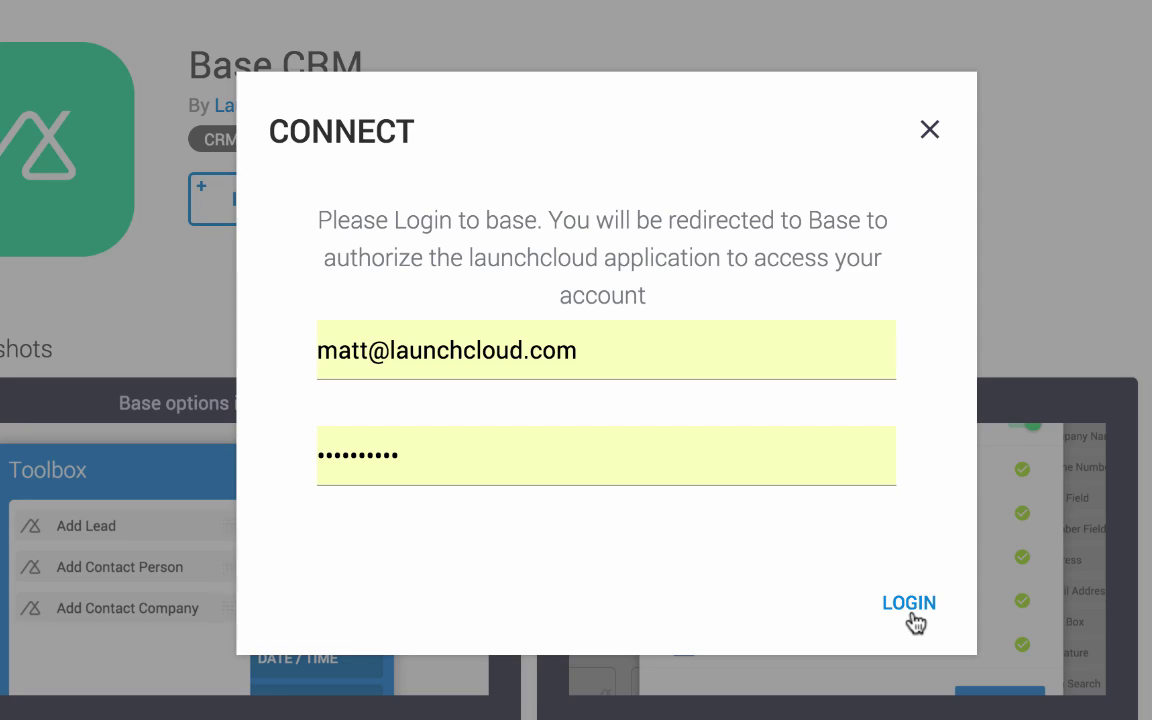
click(908, 602)
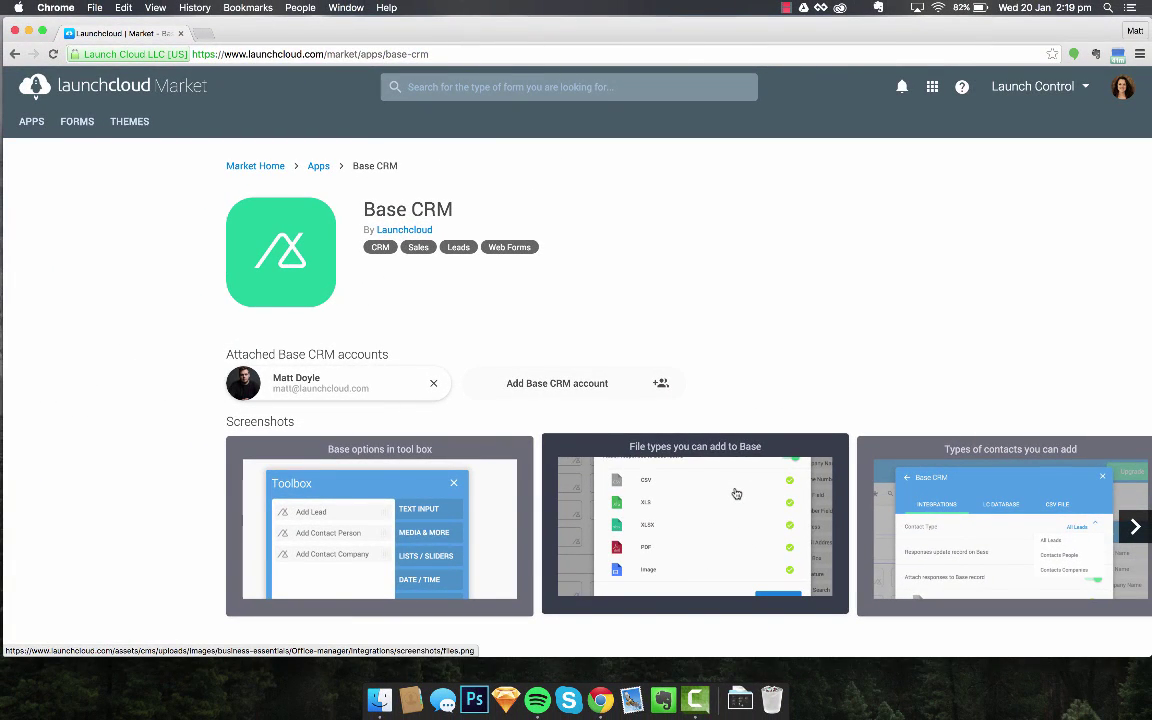